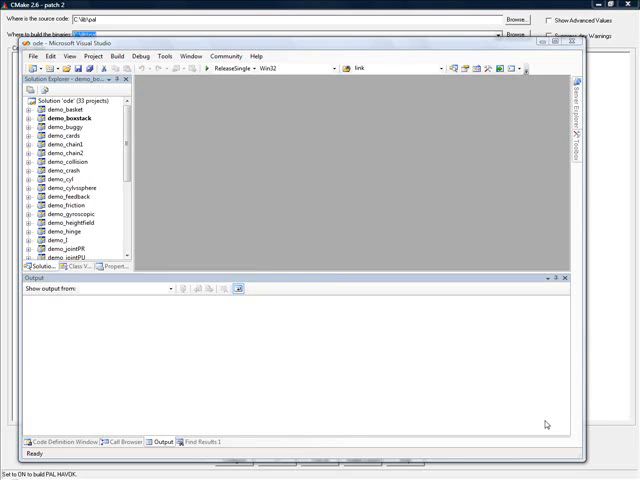
mouse_move(245, 322)
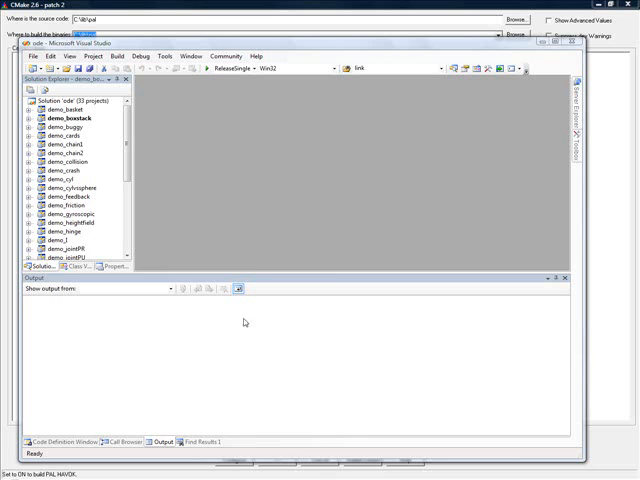
- Build the ode project in ReleaseSingle, producing ode_single with zero errors
scroll("down", 3)
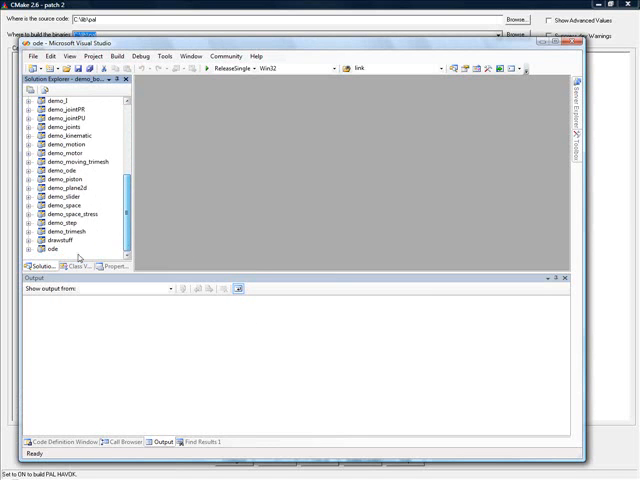
right_click(44, 248)
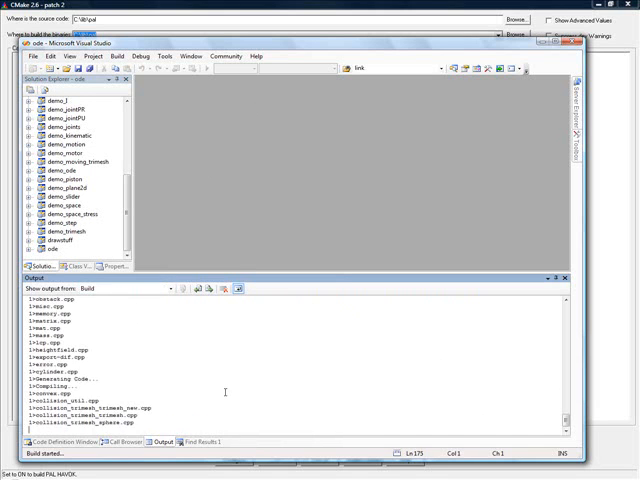
scroll("down", 3)
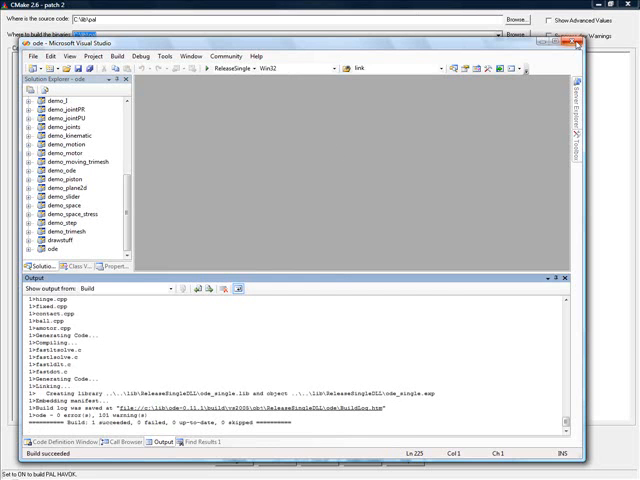
- Close the ode solution and configure PAL in CMake with the Visual Studio 8 2005 generator
left_click(577, 42)
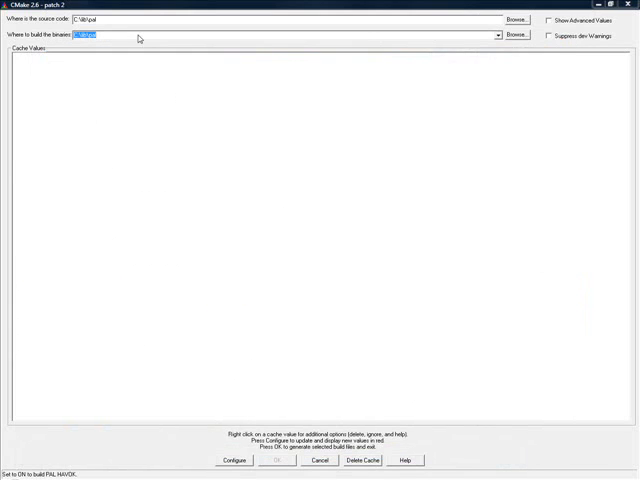
mouse_move(217, 382)
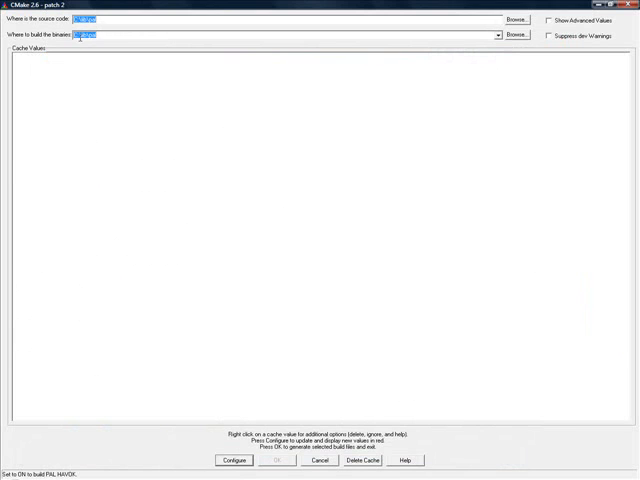
left_click(232, 461)
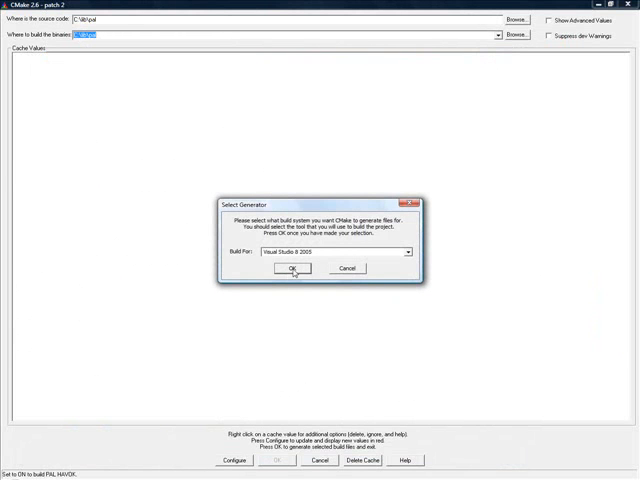
left_click(407, 251)
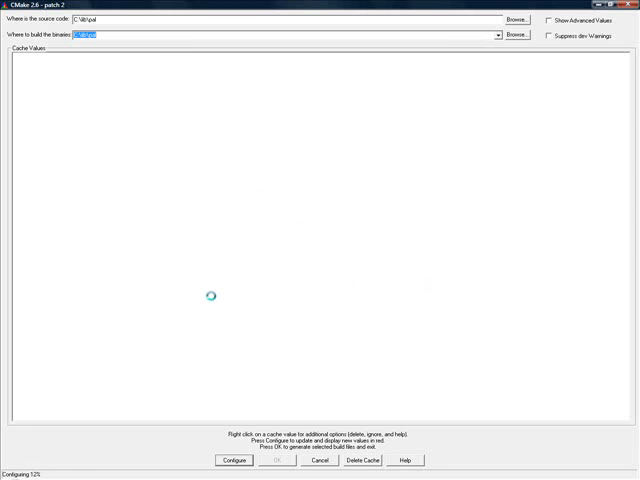
- Switch on every PAL_BUILD engine option except Box2D, leave PAL_STATIC off, and reconfigure
left_click(232, 461)
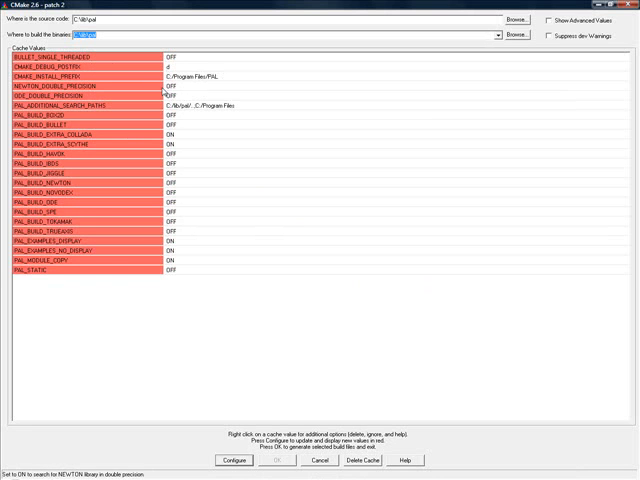
mouse_move(198, 123)
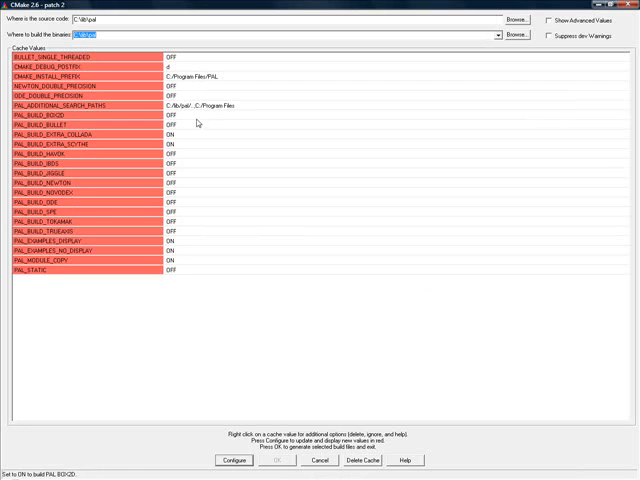
mouse_move(195, 122)
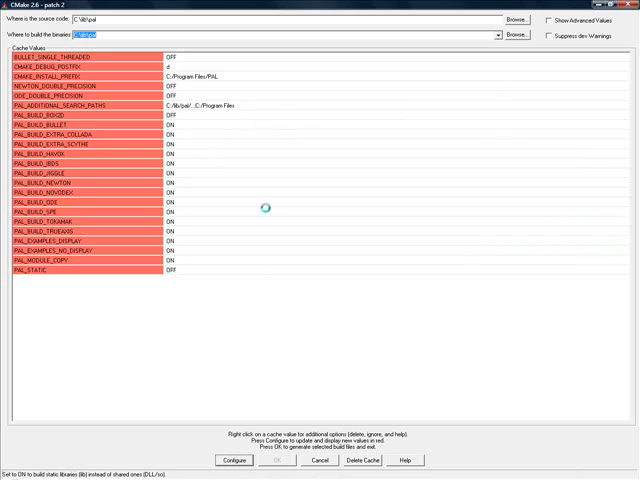
left_click(232, 461)
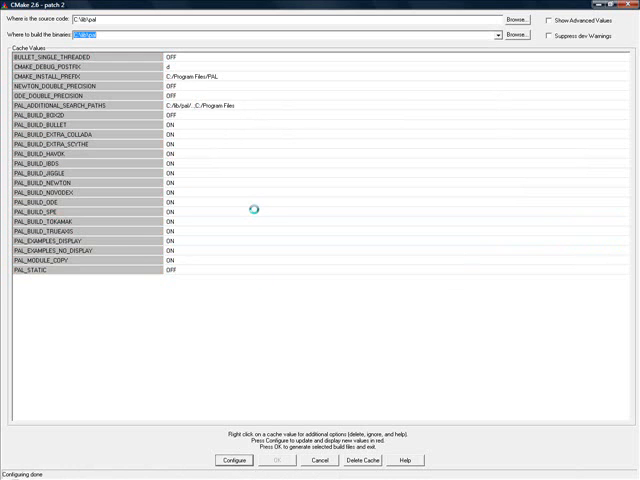
- Rerun Configure and review library paths: Bullet, Havok, Newton found, ODE NOTFOUND
left_click(233, 461)
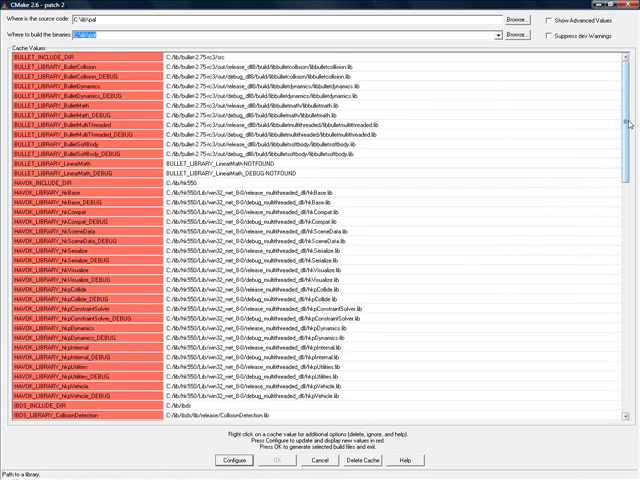
scroll("down", 3)
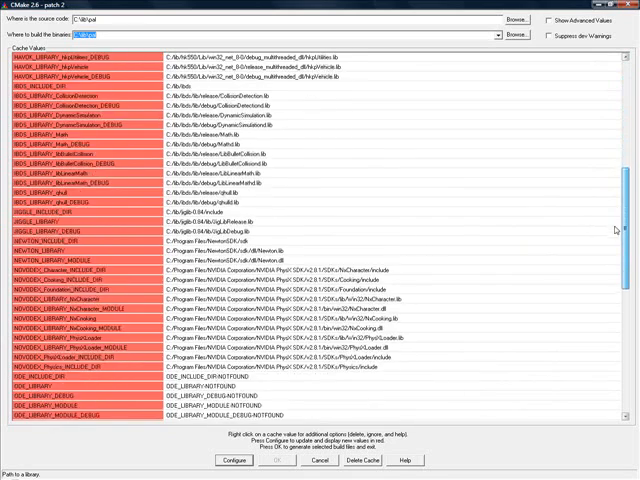
scroll("down", 3)
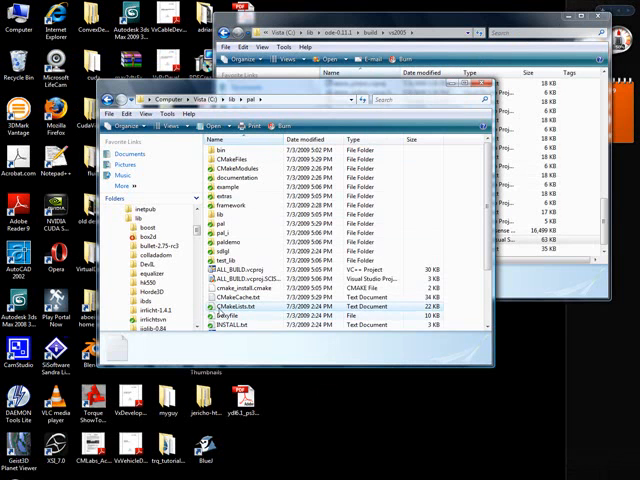
- Open C:\lib\pal\CMakeLists.txt in Notepad++ from Explorer's context menu
right_click(233, 309)
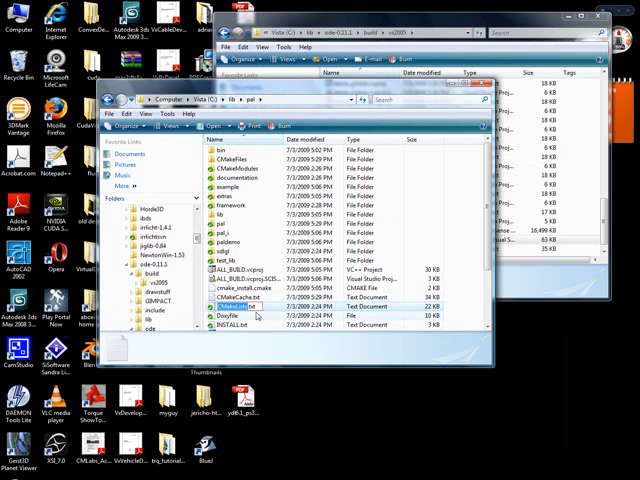
right_click(232, 306)
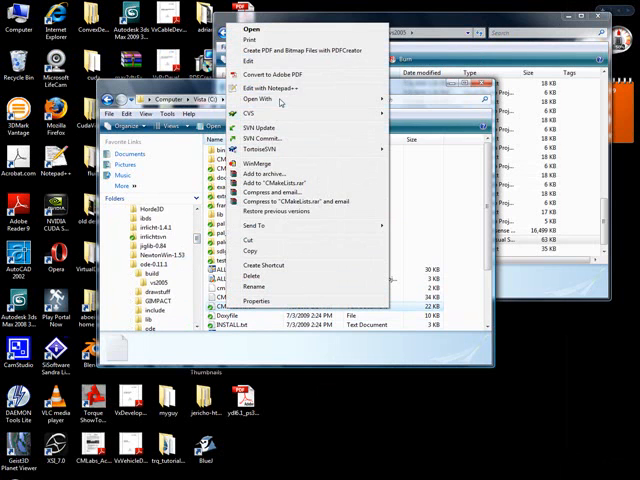
left_click(270, 88)
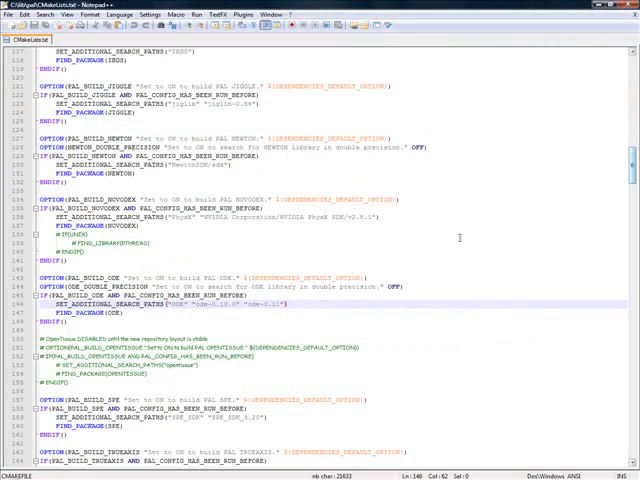
- Add 'ode-0.11.1' to the ODE search paths line and save CMakeLists.txt
scroll("down", 3)
type(" \"ode-0.11.")
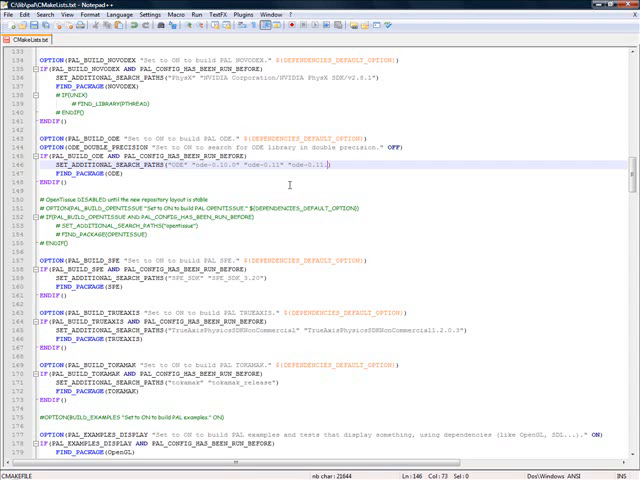
left_click(11, 14)
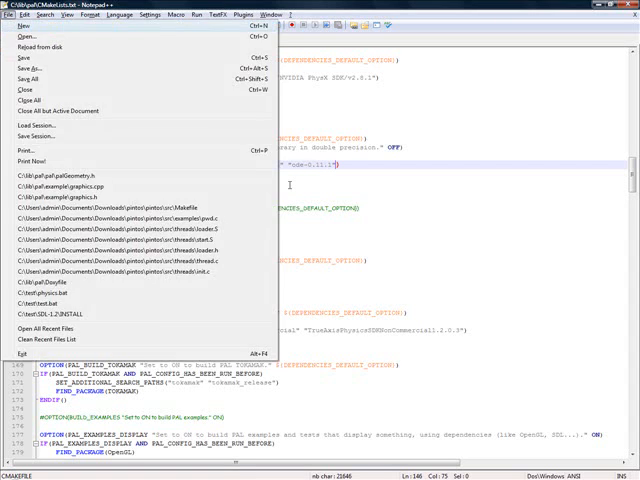
left_click(12, 15)
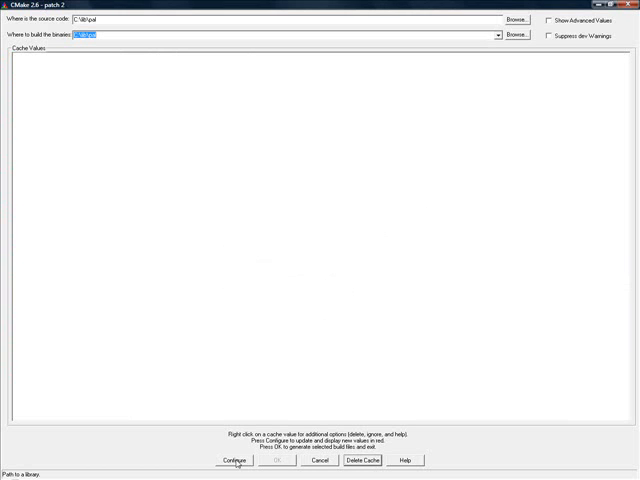
- Reconfigure PAL after the edit and re-enable engine build options, starting with Bullet
left_click(232, 461)
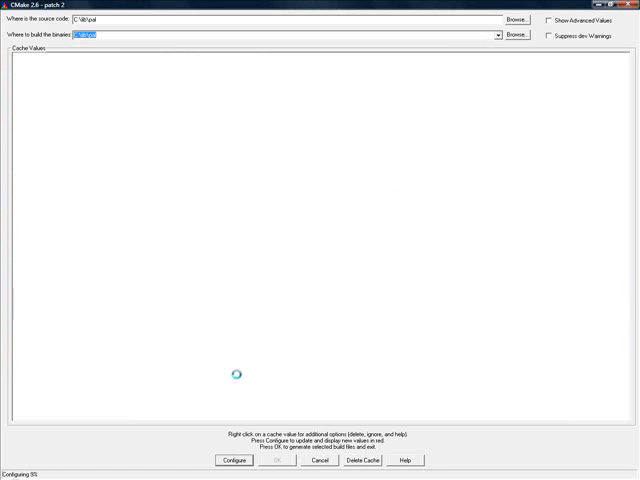
left_click(233, 461)
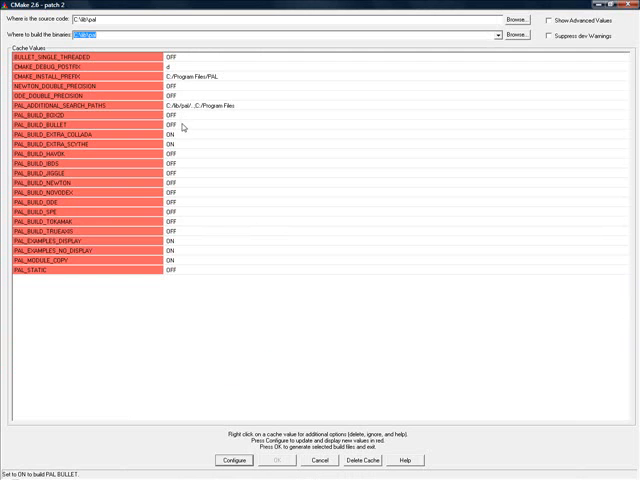
left_click(170, 125)
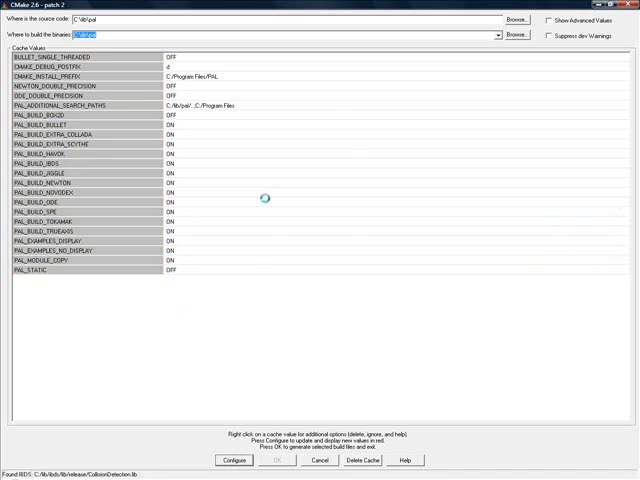
- Set SDL_LIBRARY to SDL.lib, keep SDLMAIN_LIBRARY separate, and reconfigure until no red entries remain
left_click(232, 461)
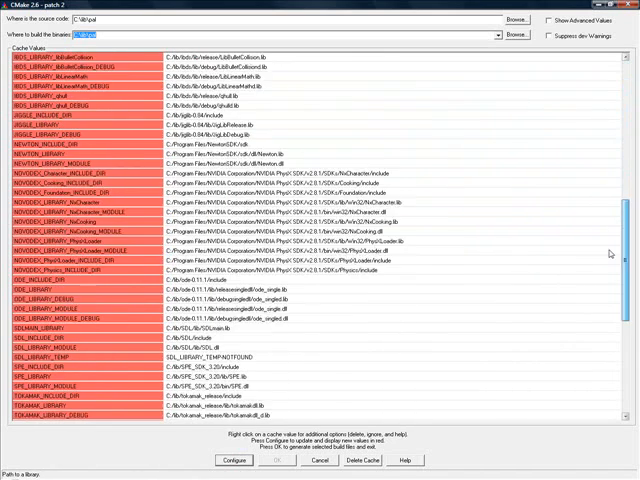
scroll("down", 3)
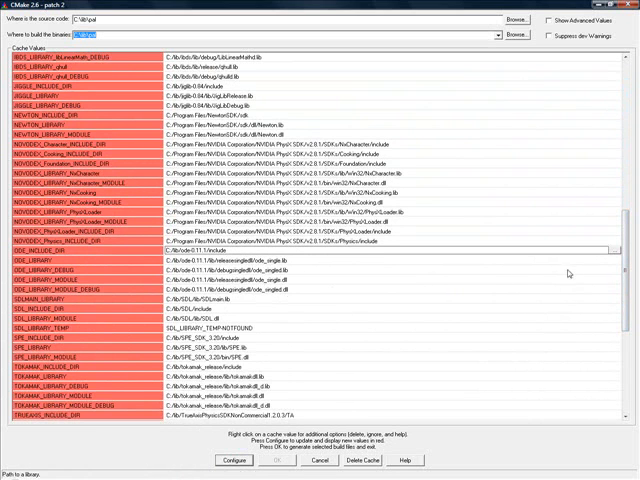
scroll("down", 3)
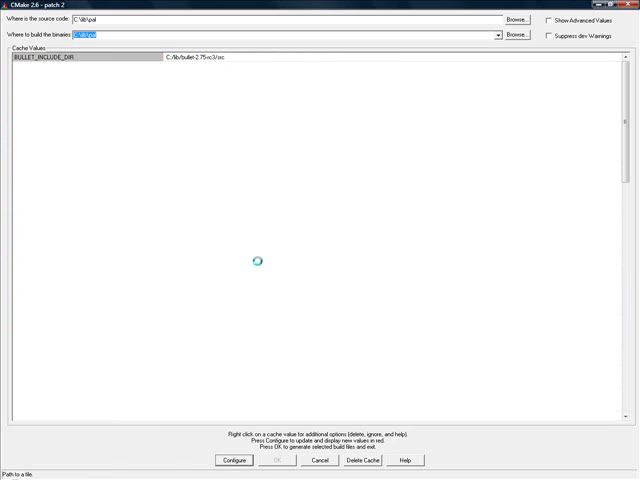
left_click(231, 461)
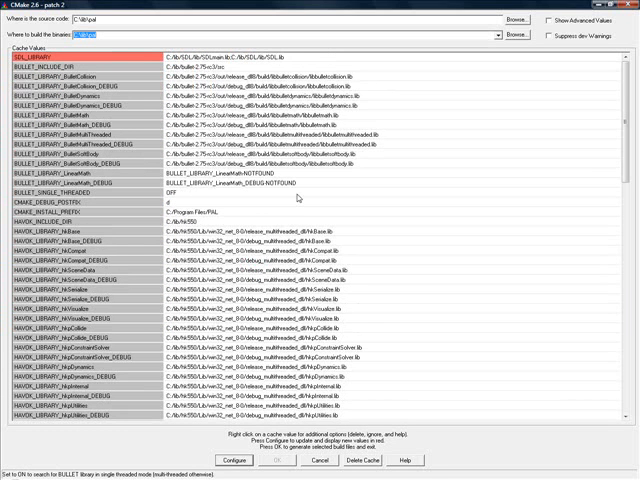
scroll("down", 3)
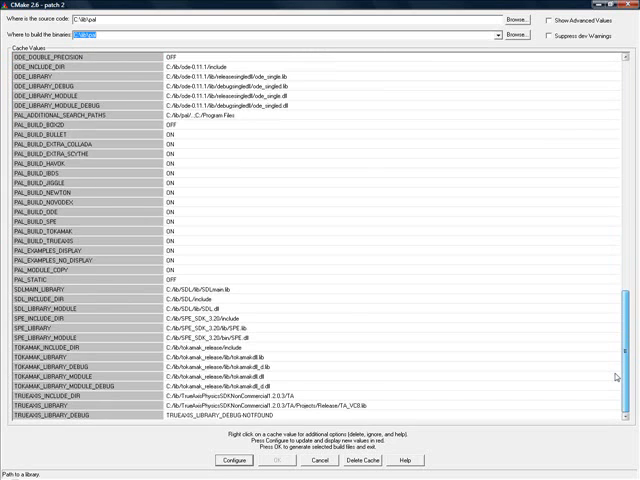
scroll("down", 3)
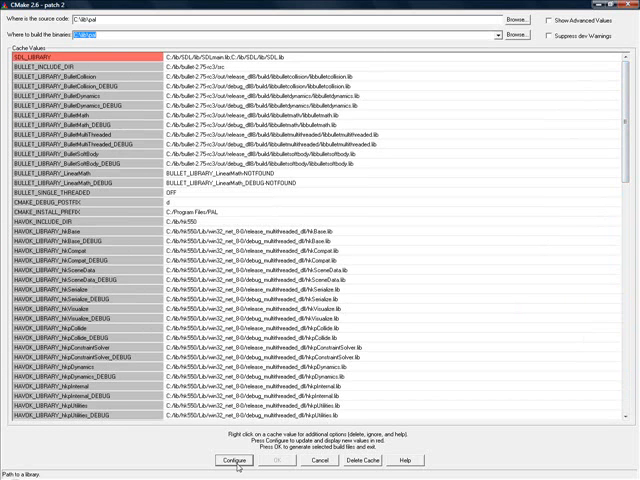
mouse_move(575, 204)
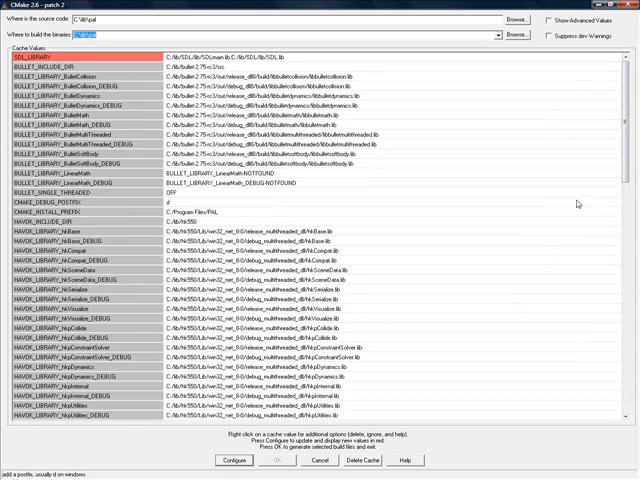
scroll("down", 3)
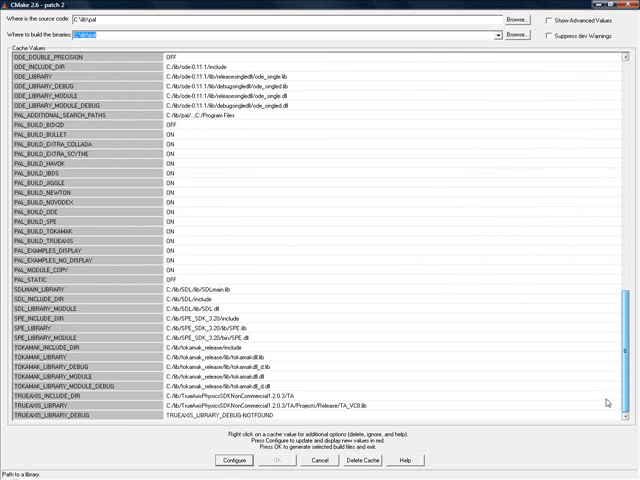
mouse_move(608, 403)
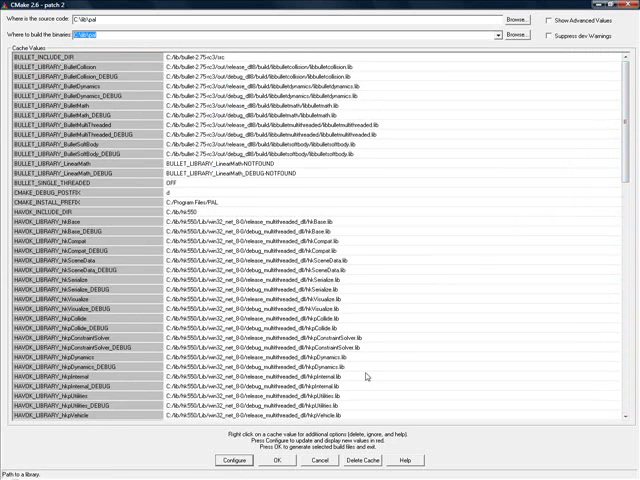
scroll("down", 3)
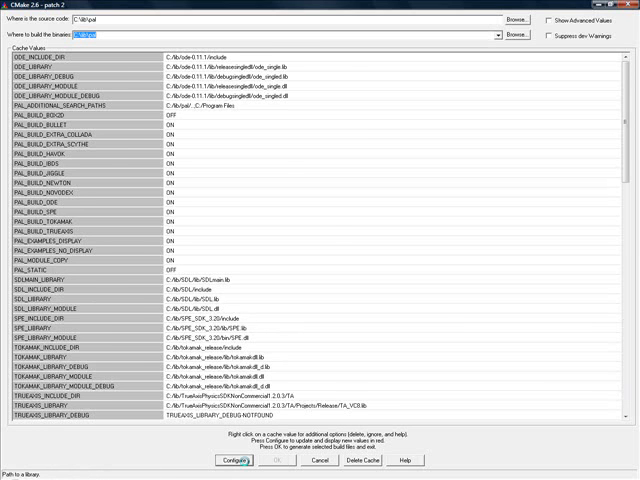
left_click(234, 461)
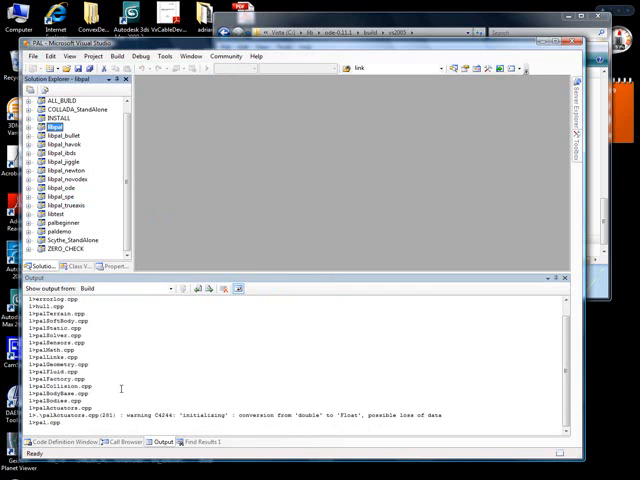
- Build the PAL solution in Release, watching libpal sources compile in the Output window
scroll("down", 3)
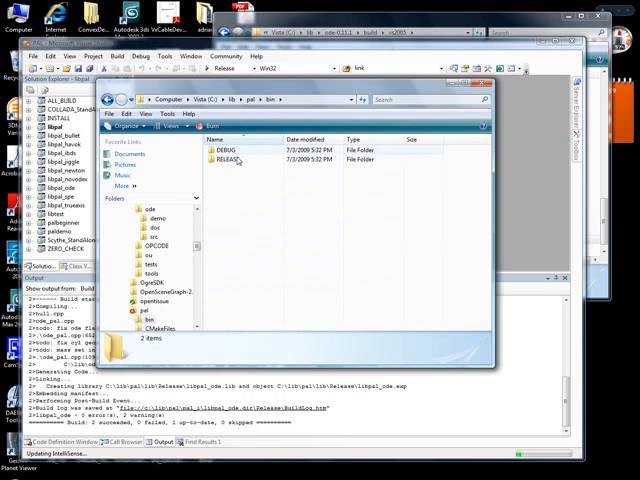
- Open C:\lib\pal\bin\RELEASE to find libpal_ode.dll and ode_single.dll
double_click(225, 160)
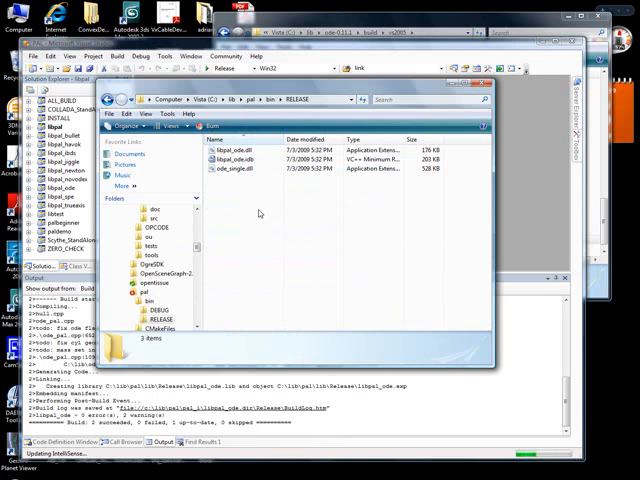
mouse_move(243, 193)
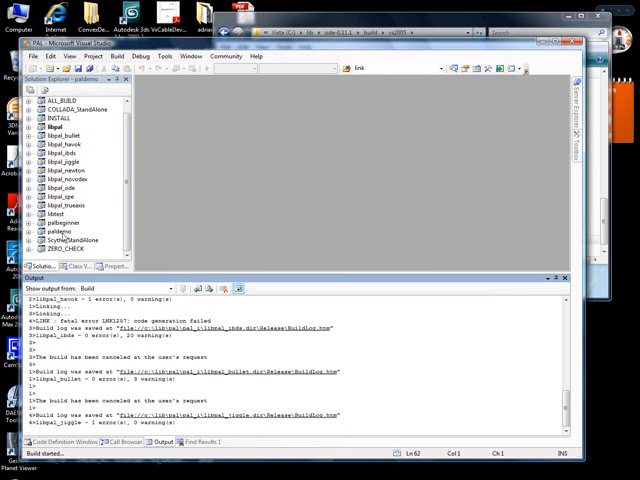
- Build libtest and tick libtest in paldemo's Project Dependencies
right_click(60, 228)
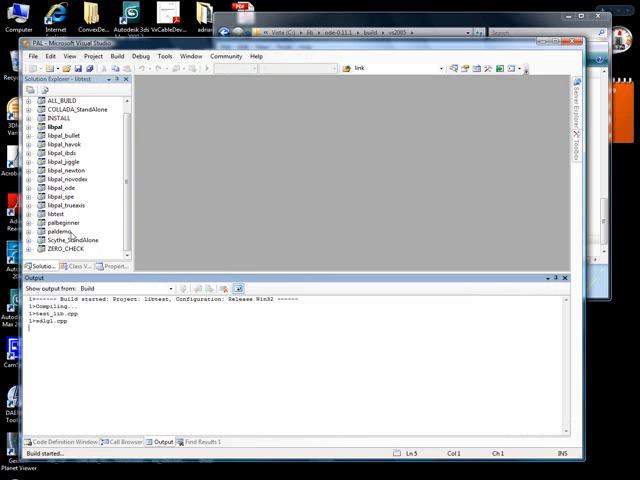
right_click(60, 232)
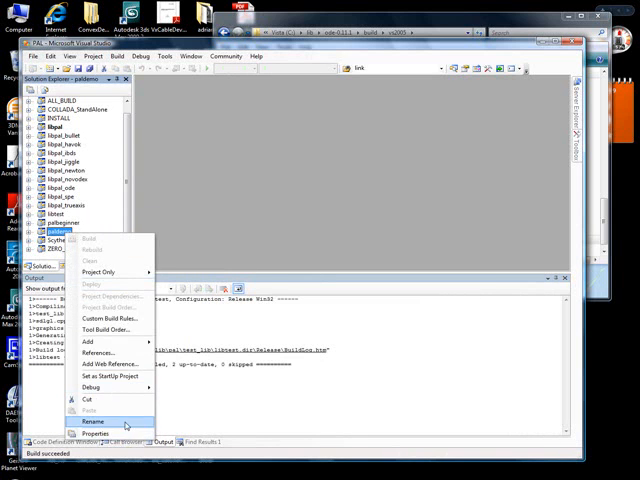
left_click(97, 421)
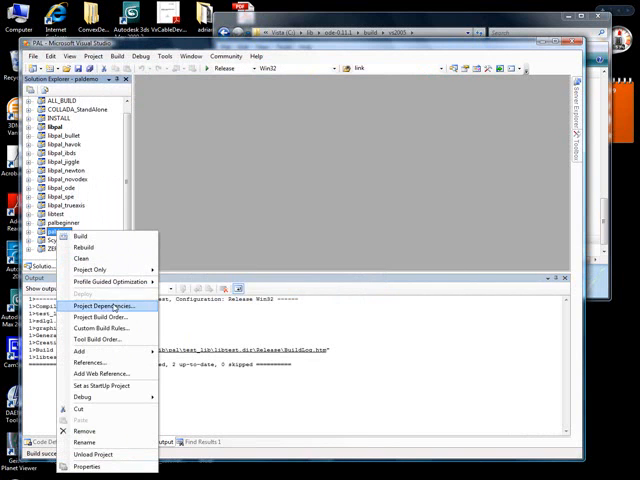
left_click(105, 305)
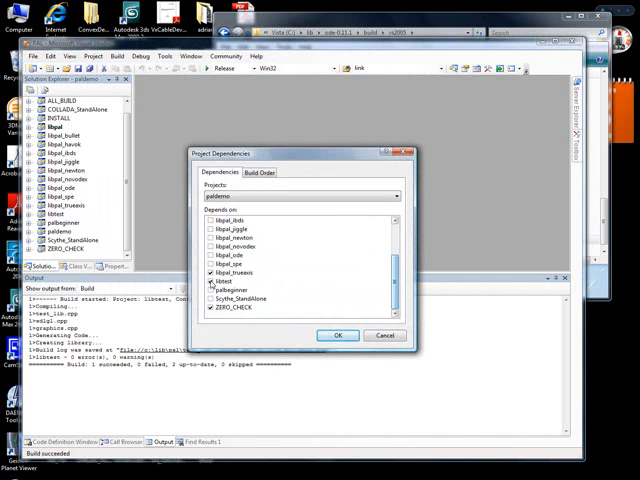
left_click(337, 335)
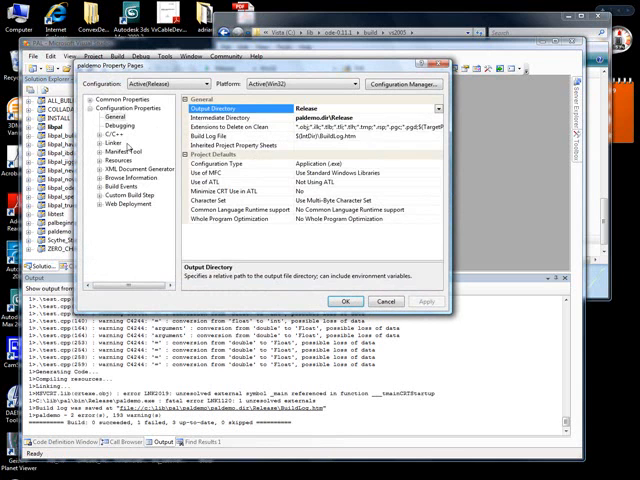
- Add C:\lib\SDL\lib\SDLmain.lib first in paldemo's Linker > Input Additional Dependencies
left_click(116, 142)
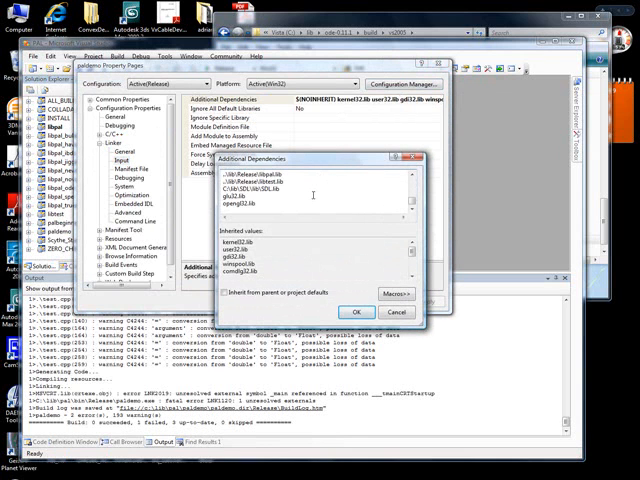
left_click(248, 188)
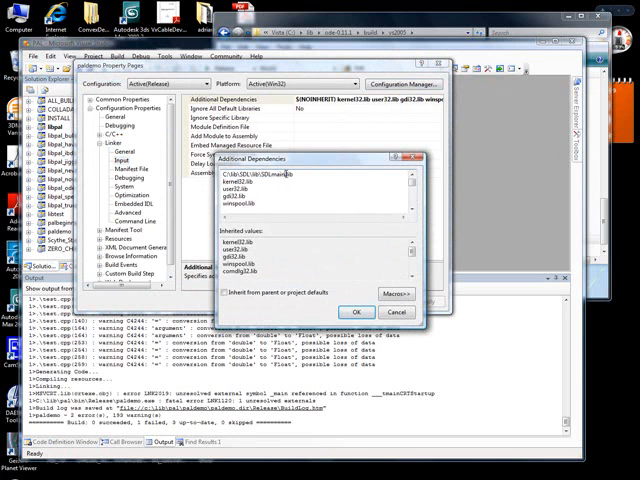
left_click(349, 312)
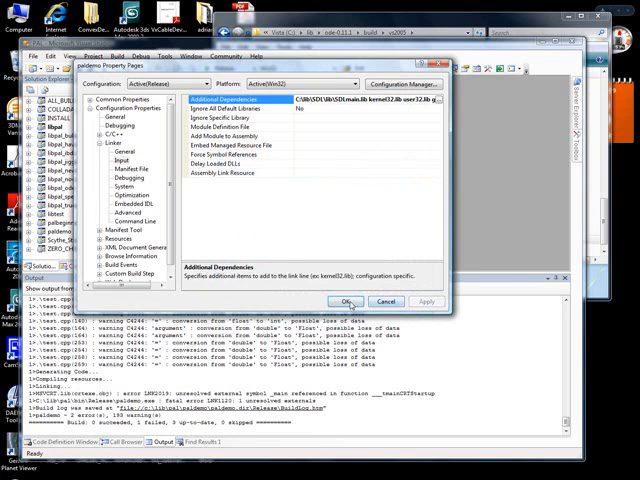
left_click(346, 301)
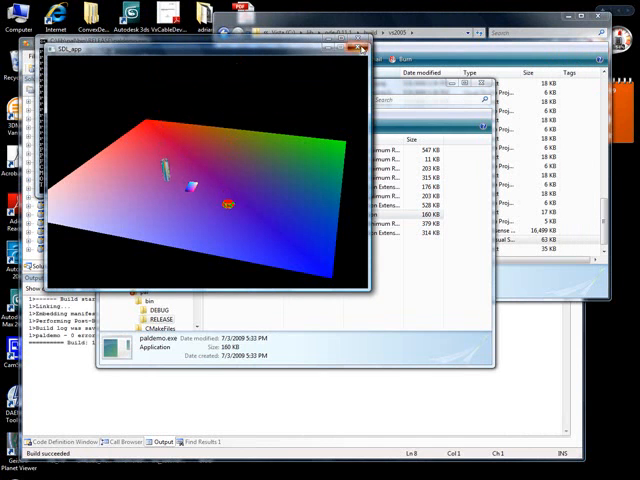
- Set paldemo as the startup project and dismiss the physics startup failure message
right_click(55, 233)
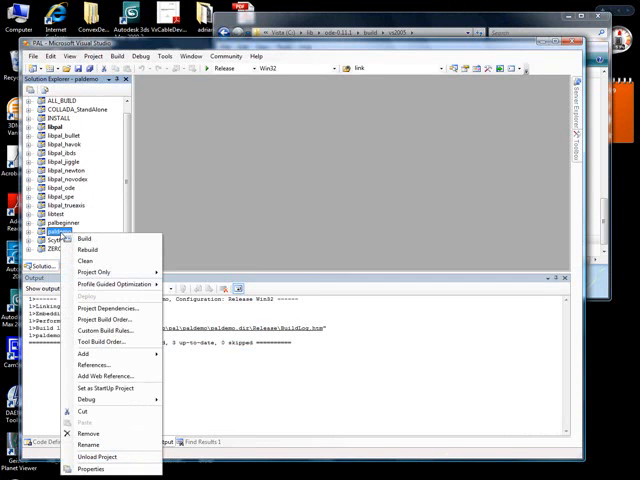
left_click(78, 239)
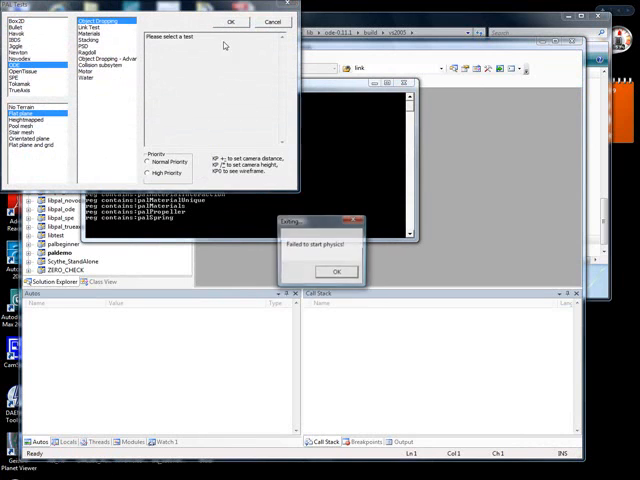
left_click(336, 271)
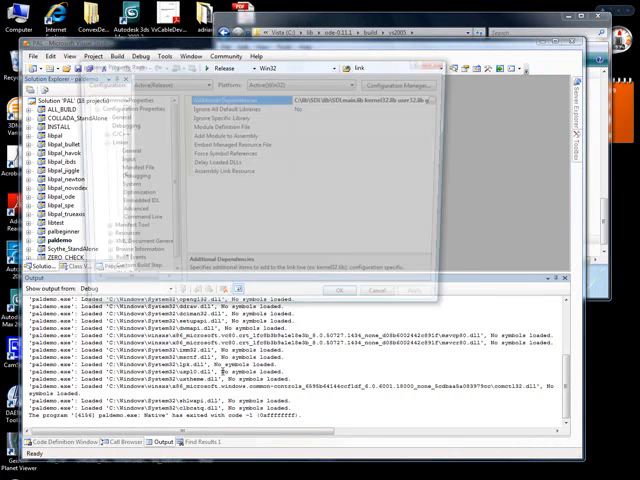
- Set paldemo's debugging working directory to C:\lib\pal\bin\RELEASE
left_click(118, 125)
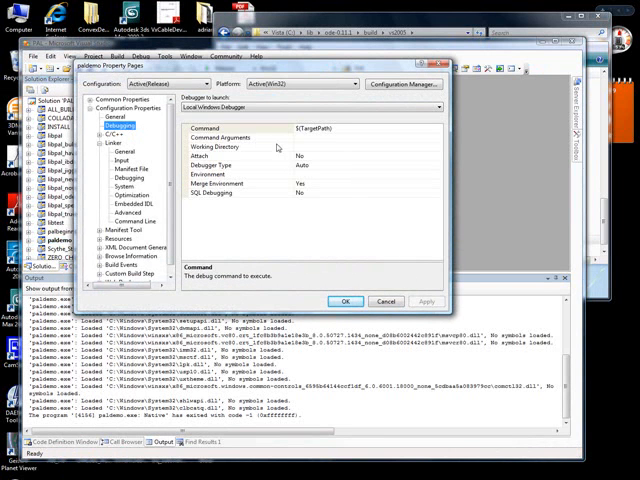
left_click(215, 147)
type("C:\\lib\\pal\\bin\\RELEASE")
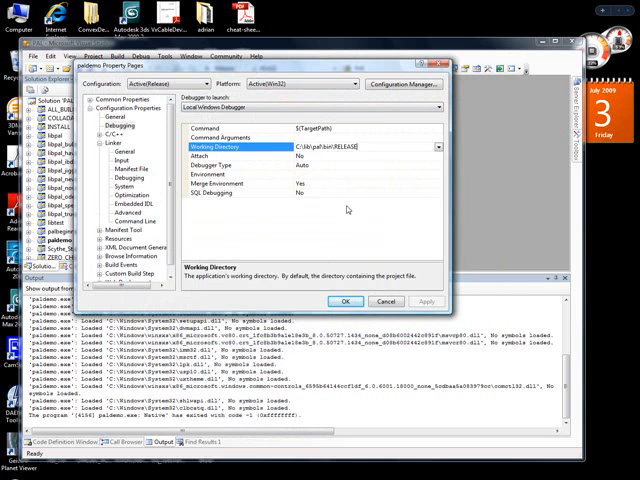
left_click(345, 301)
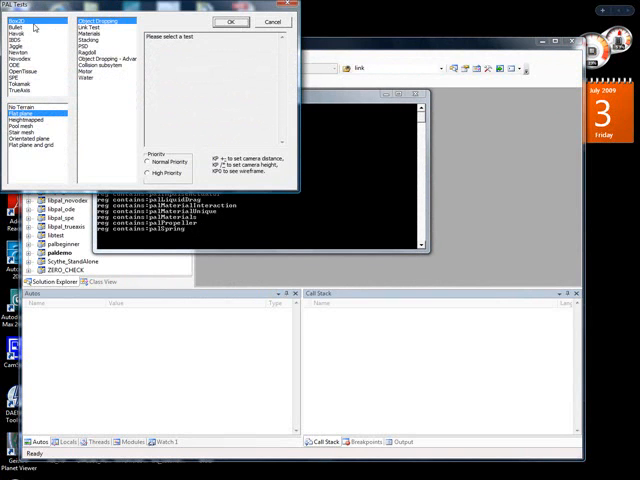
- Run the ODE stacking test in PAL Tests, then close the demo window
left_click(90, 39)
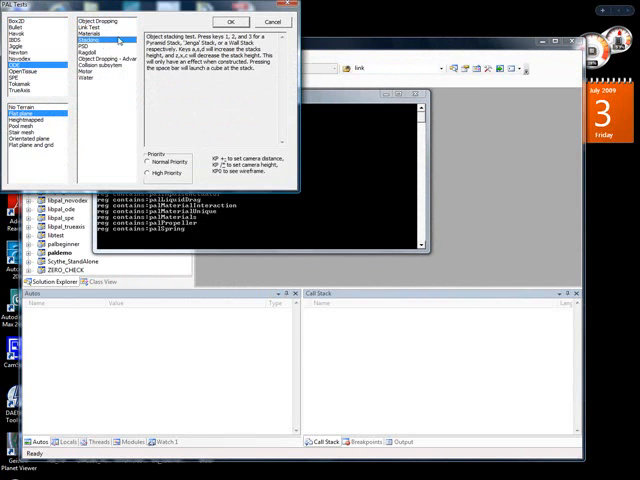
left_click(230, 21)
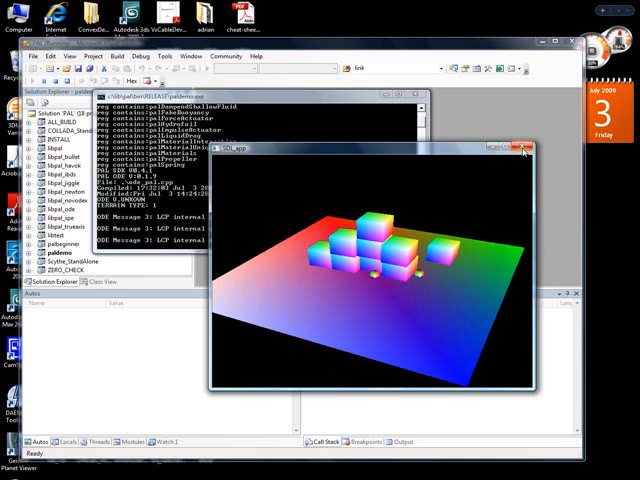
mouse_move(527, 160)
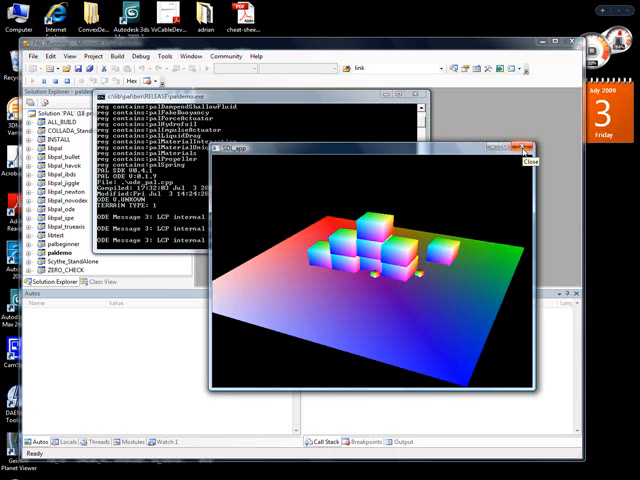
left_click(530, 150)
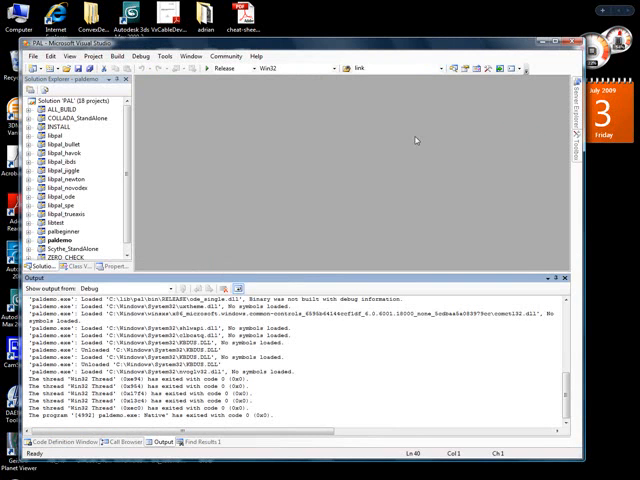